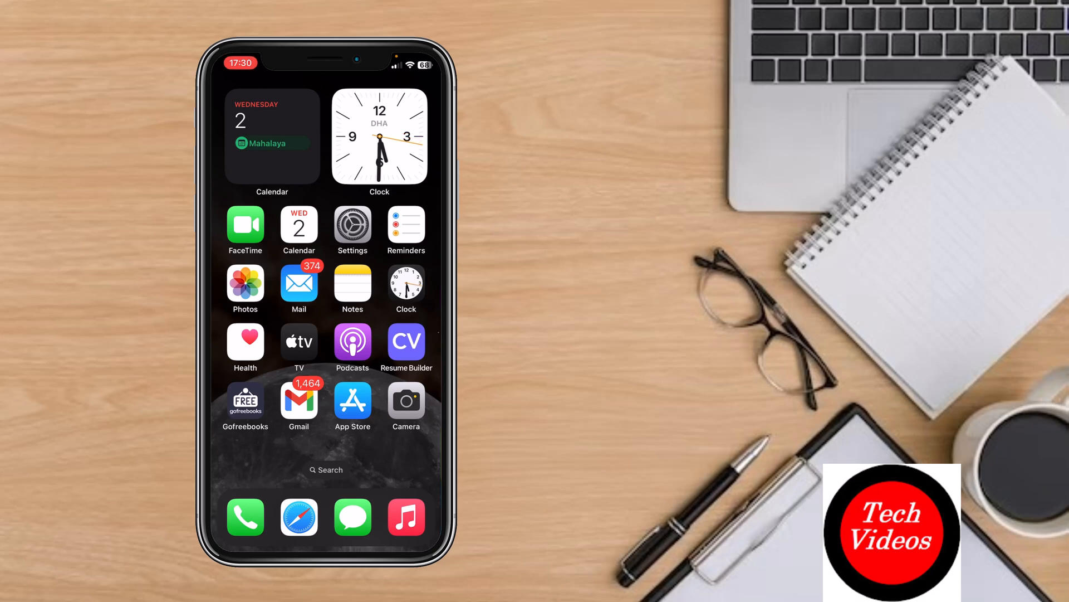
Launch Settings from the Home Screen to reach the main list with Apple Account on top.
{"action": "left_click", "coordinate": [353, 224]}
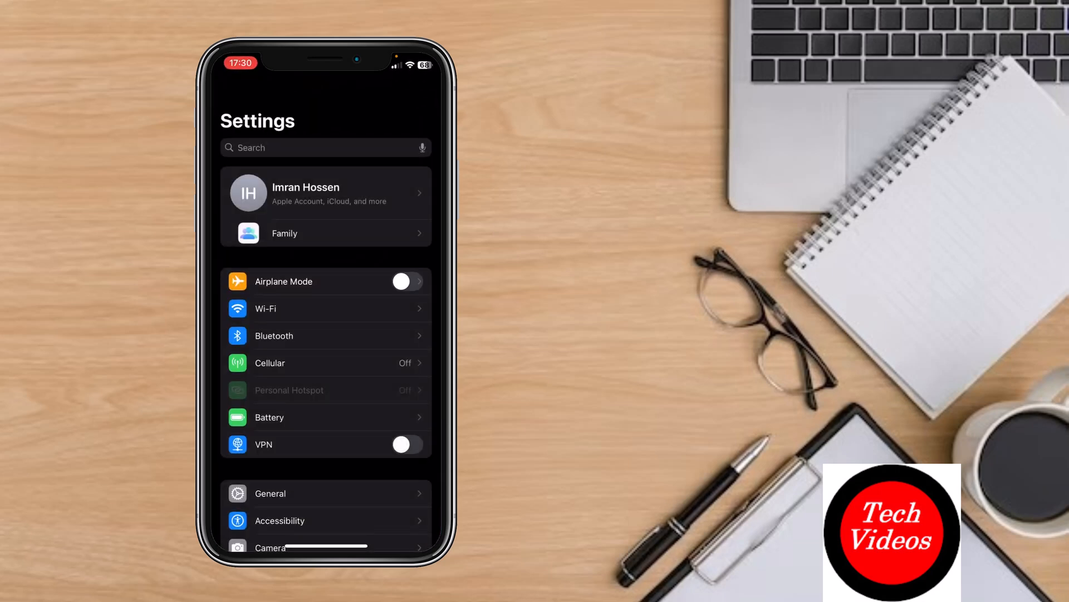
{"action": "scroll", "scroll_direction": "down", "scroll_amount": 3}
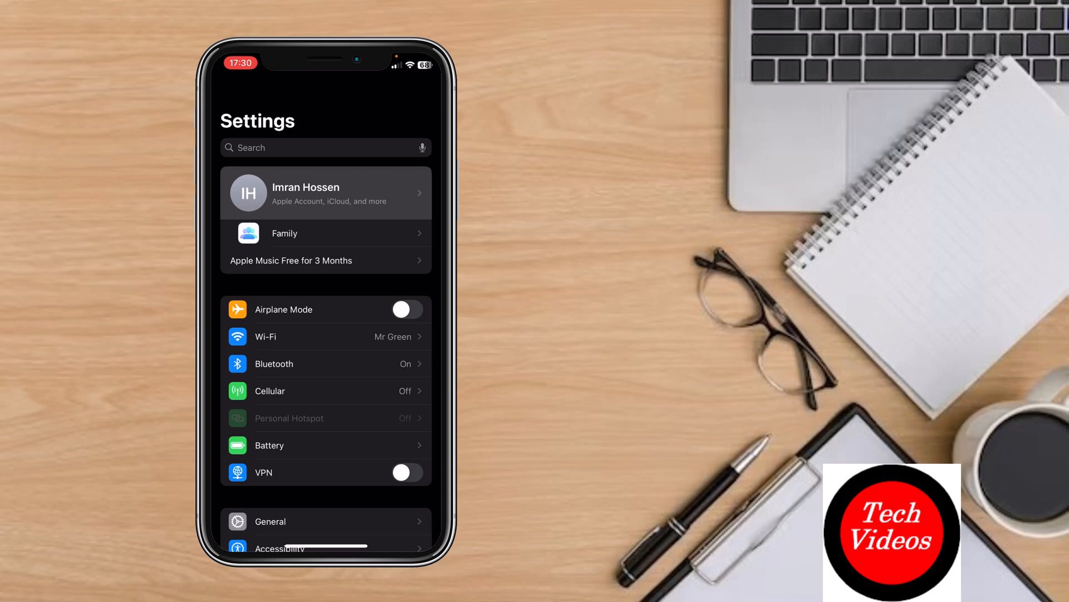
Go into the Apple Account and reach its Sign-In & Security page showing Two-Factor Authentication On.
{"action": "left_click", "coordinate": [326, 193]}
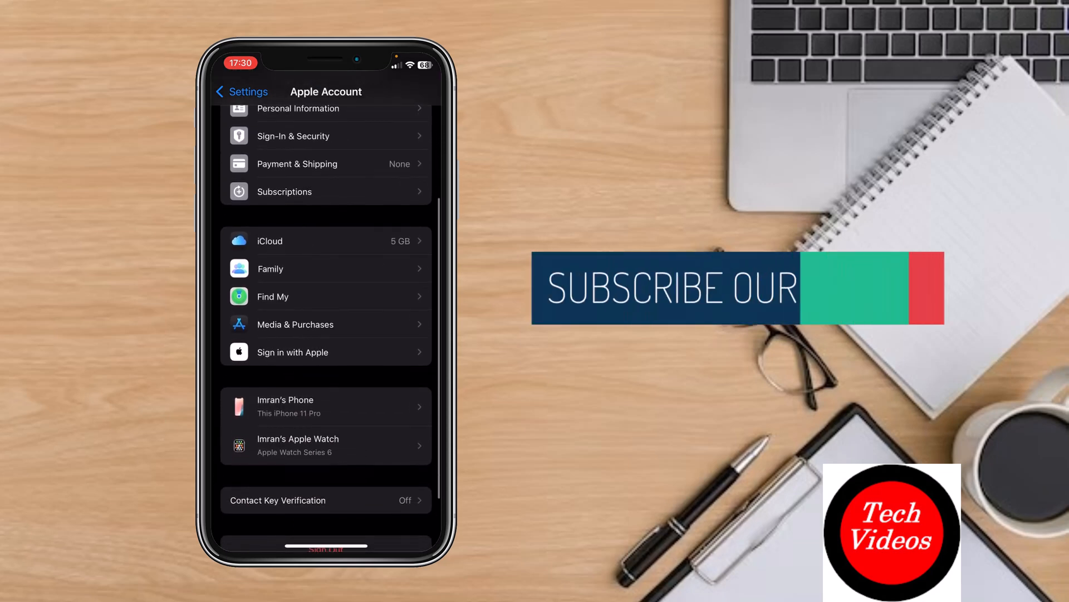
{"action": "scroll", "scroll_direction": "down", "scroll_amount": 3}
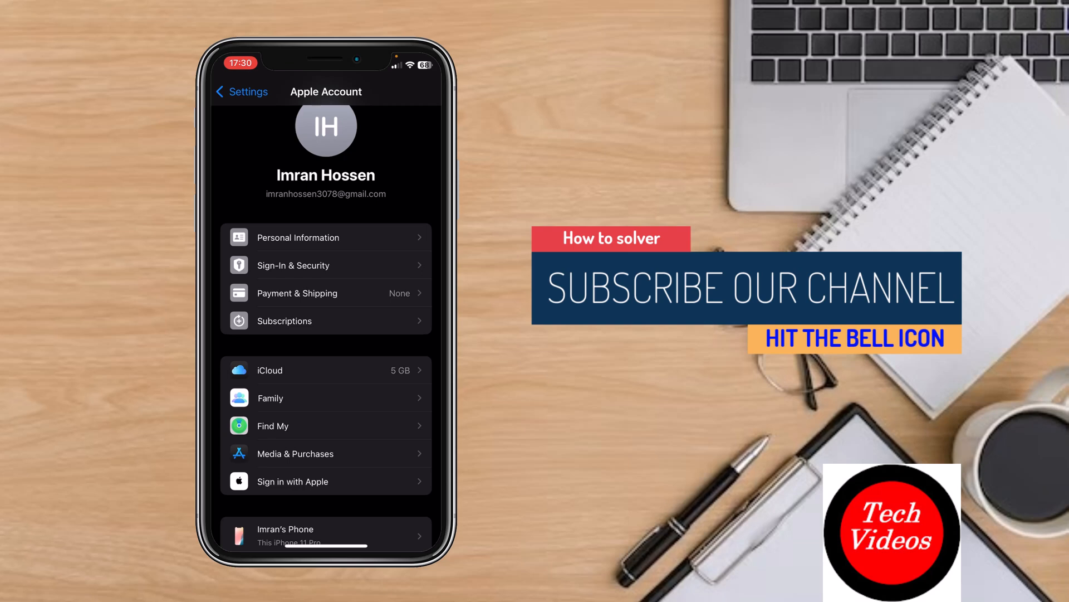
{"action": "left_click", "coordinate": [327, 265]}
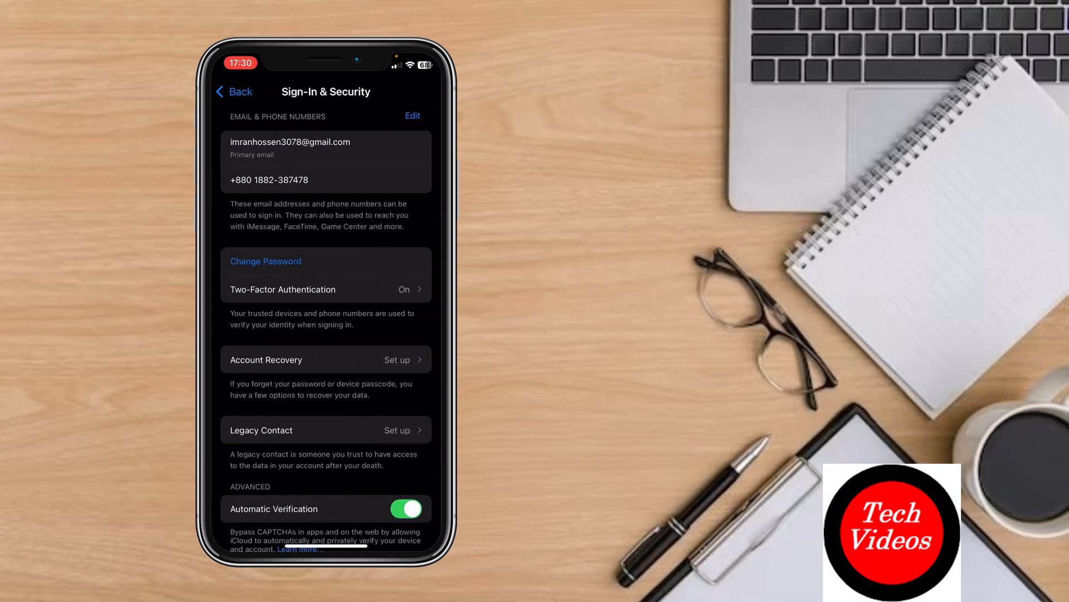
Put the Email & Phone Numbers list into edit mode for removal or adding entries.
{"action": "left_click", "coordinate": [327, 289]}
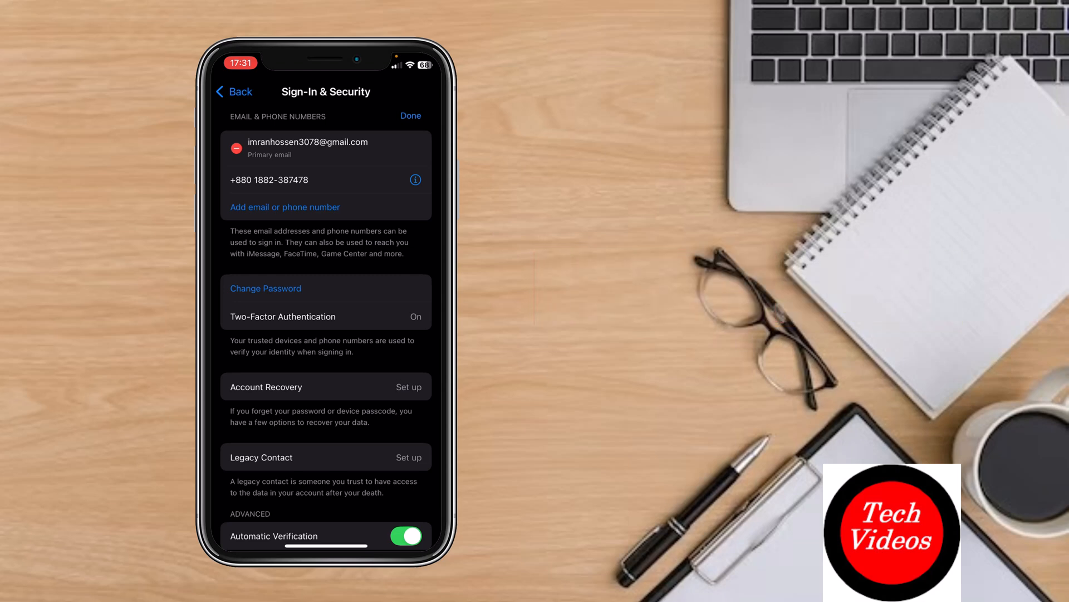
Start adding an email or phone number, cancel it, and return to the Apple Account page unchanged.
{"action": "left_click", "coordinate": [284, 207]}
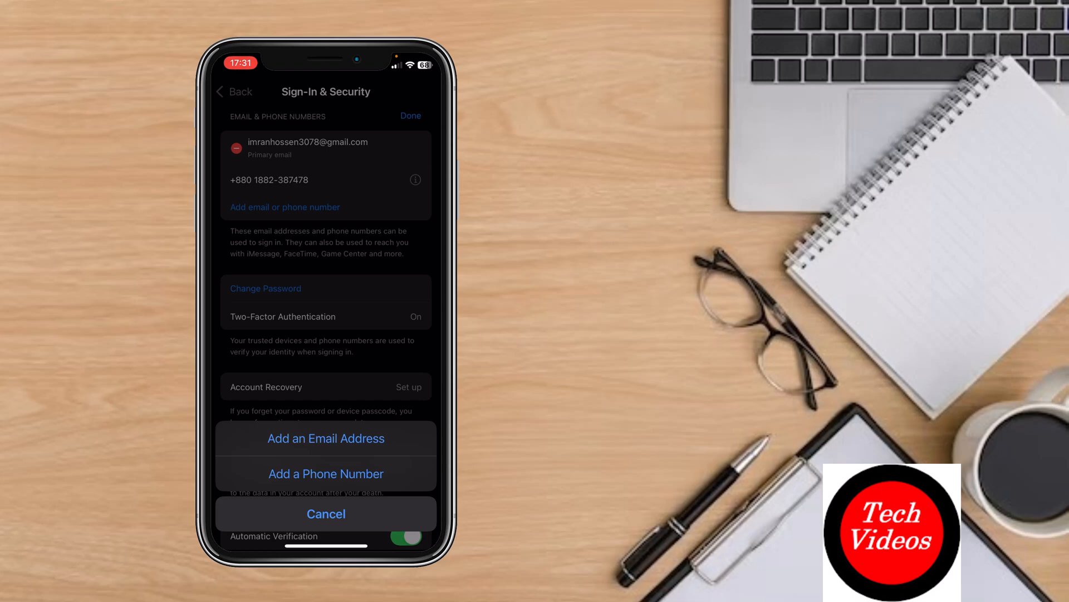
{"action": "left_click", "coordinate": [325, 513]}
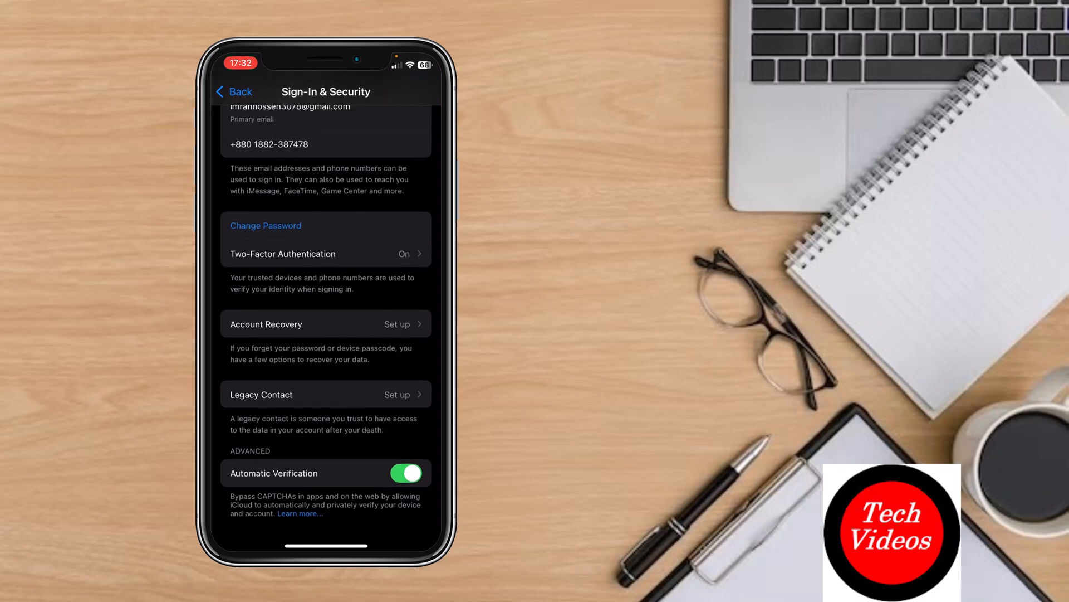
{"action": "left_click", "coordinate": [233, 91]}
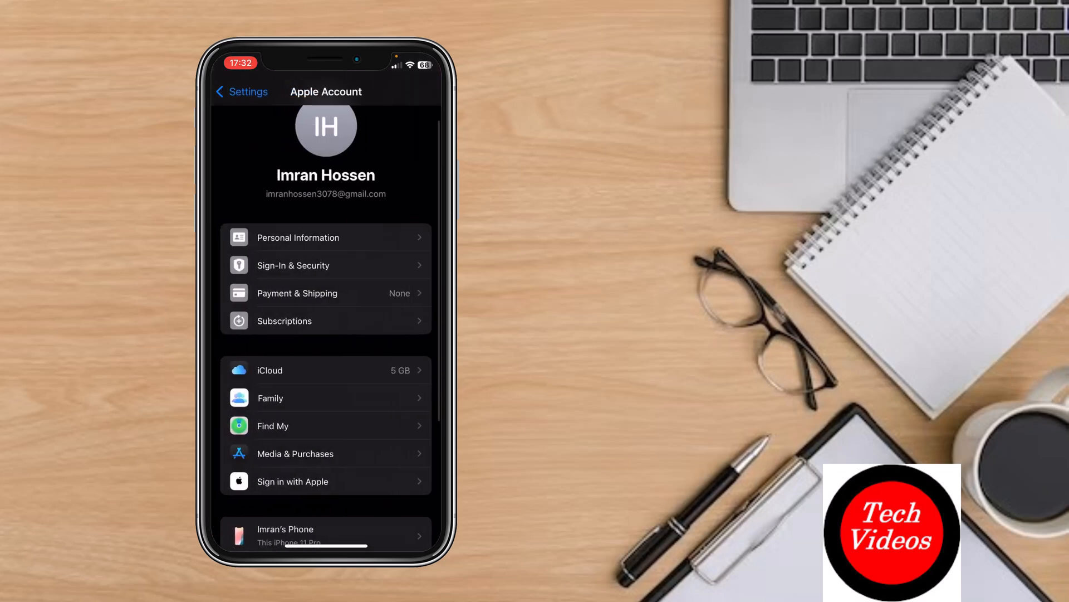